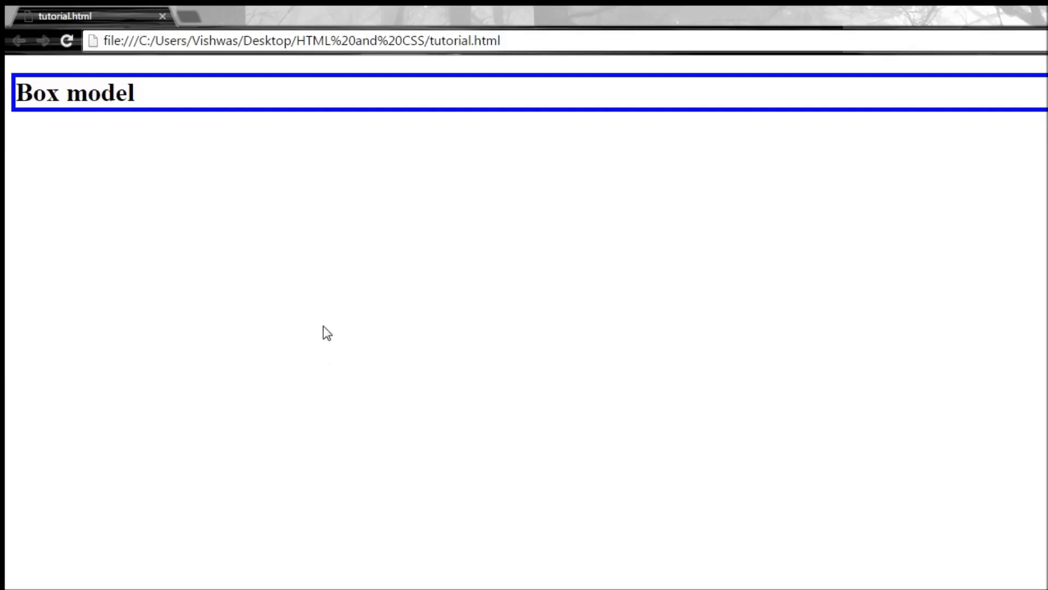
mouse_move(116, 141)
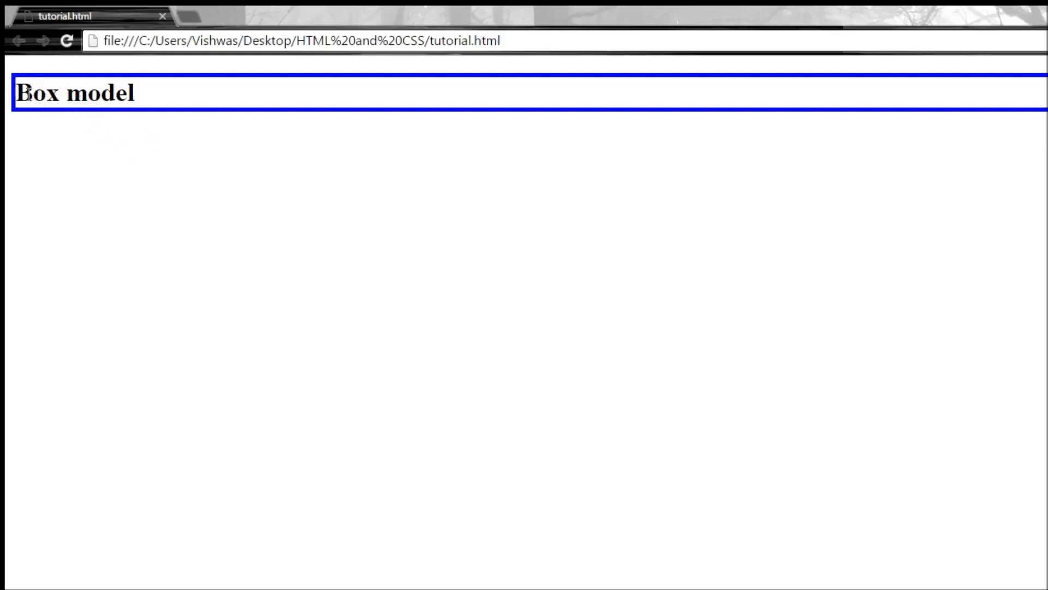
mouse_move(51, 94)
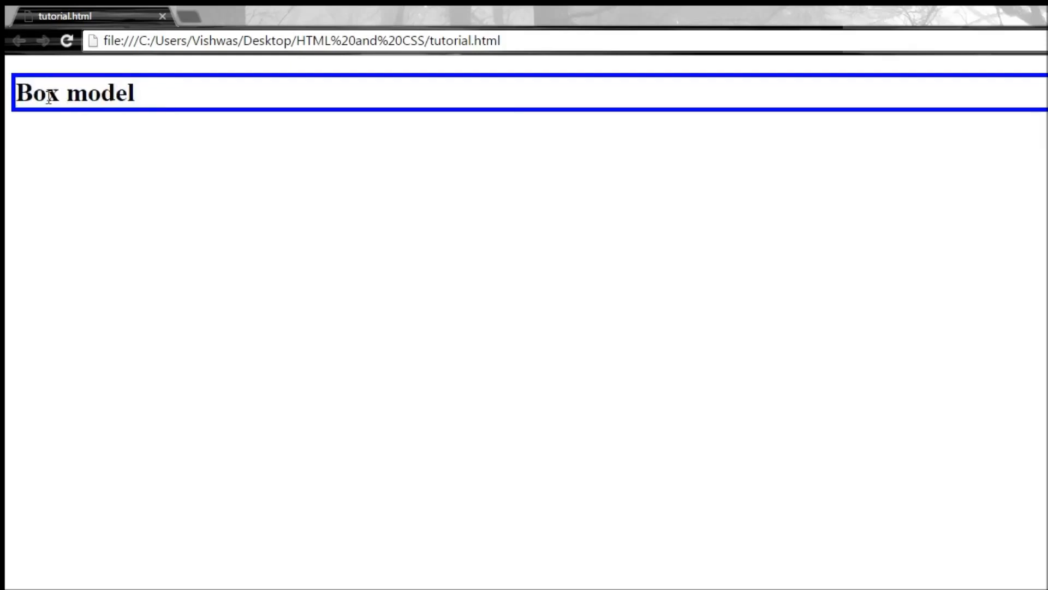
mouse_move(141, 84)
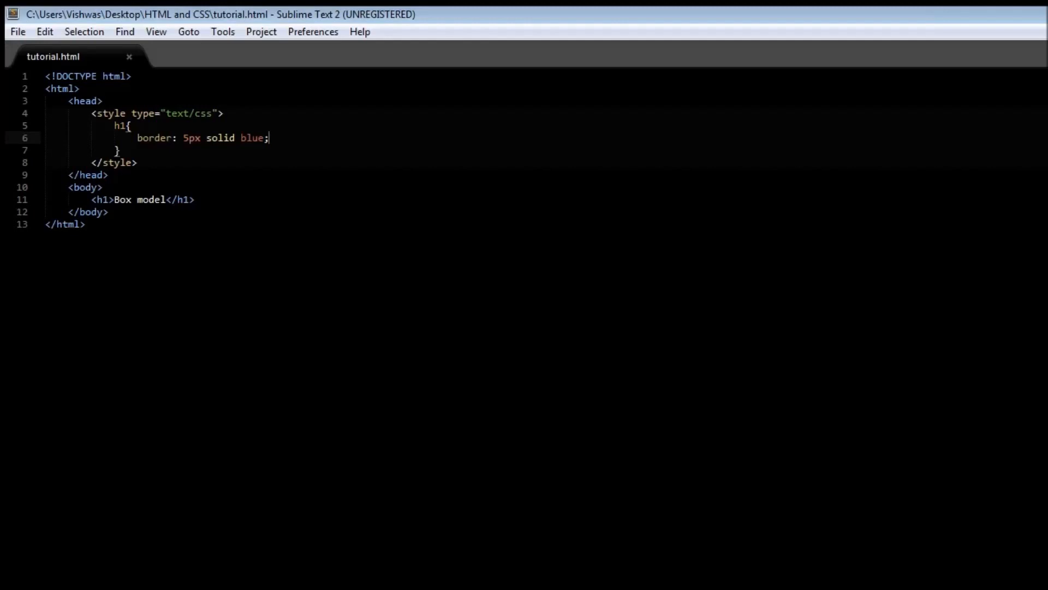
- Add a padding: 25px declaration on a new line inside the h1 rule
key(Enter)
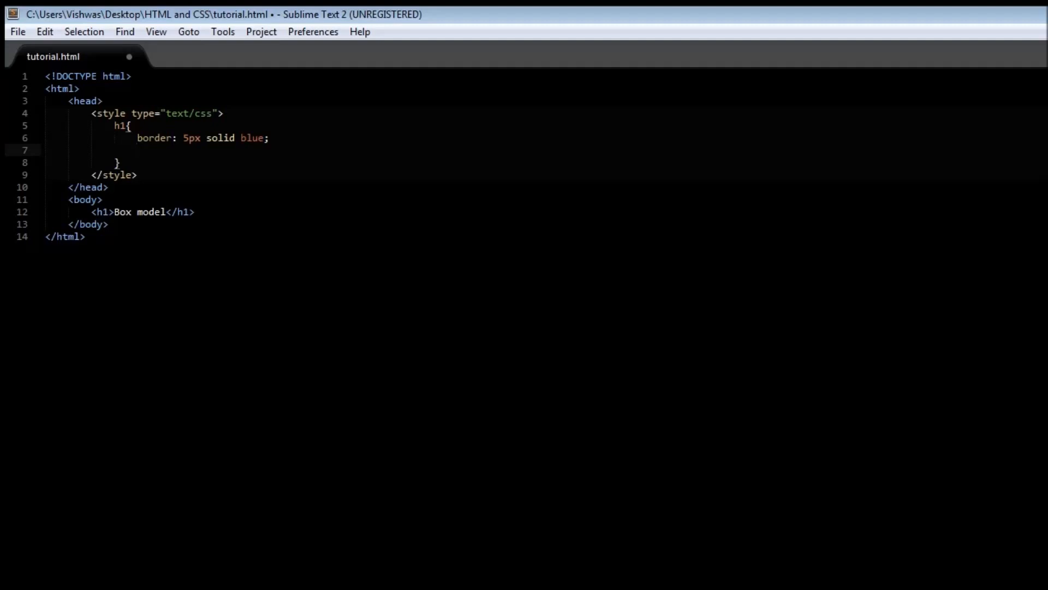
text(padding: ;)
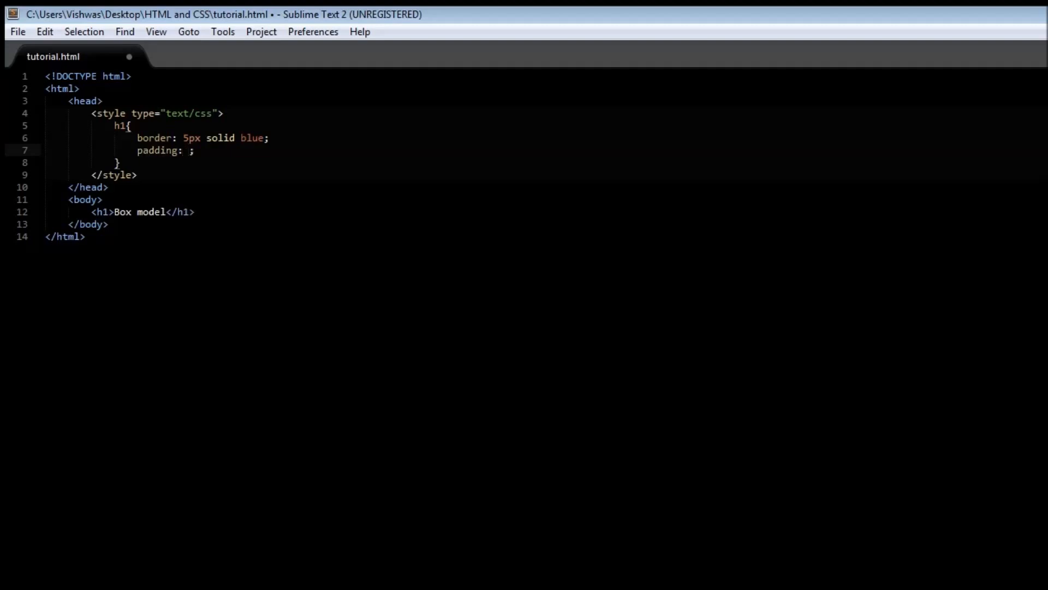
text(25px)
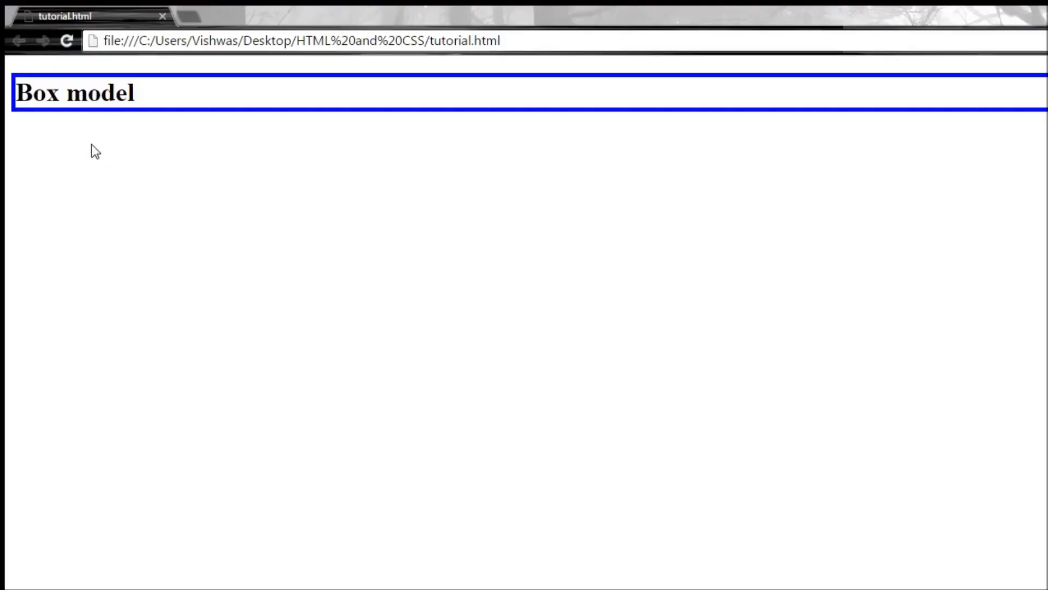
mouse_move(94, 124)
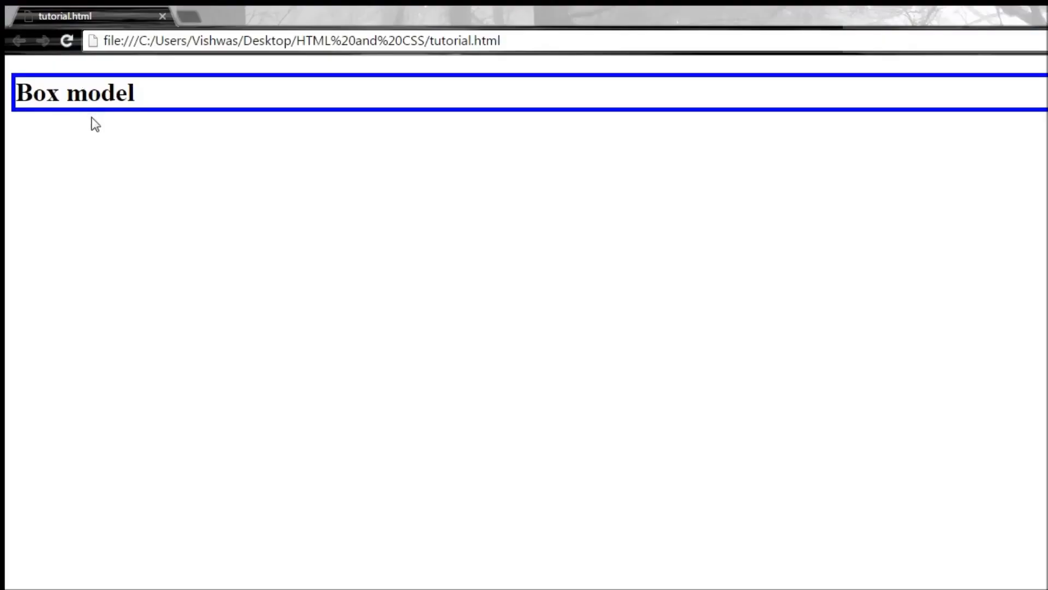
- Reload tutorial.html so the heading shows padding inside its blue border
click(66, 41)
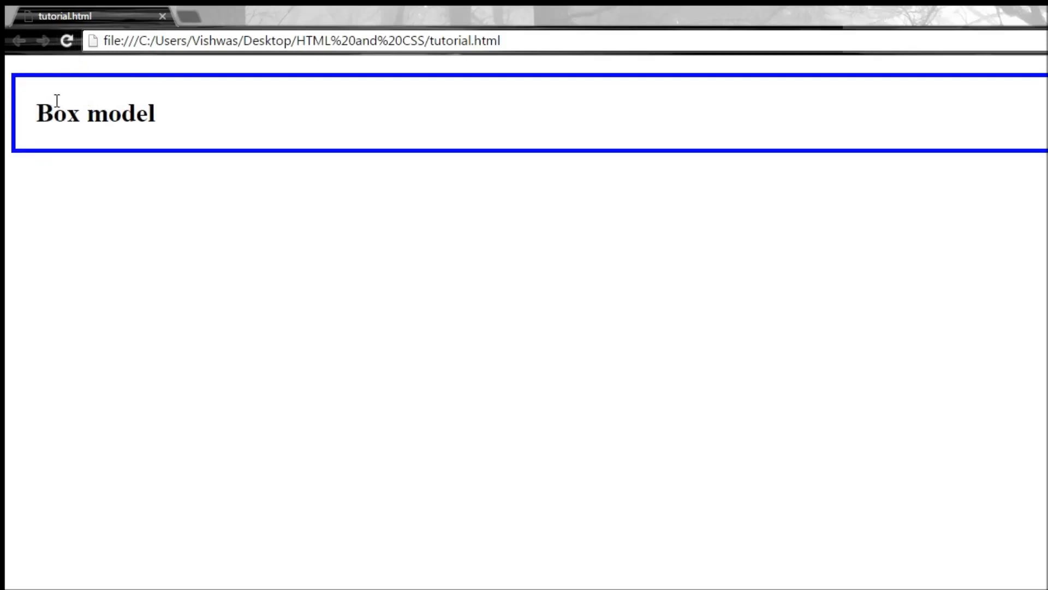
mouse_move(76, 161)
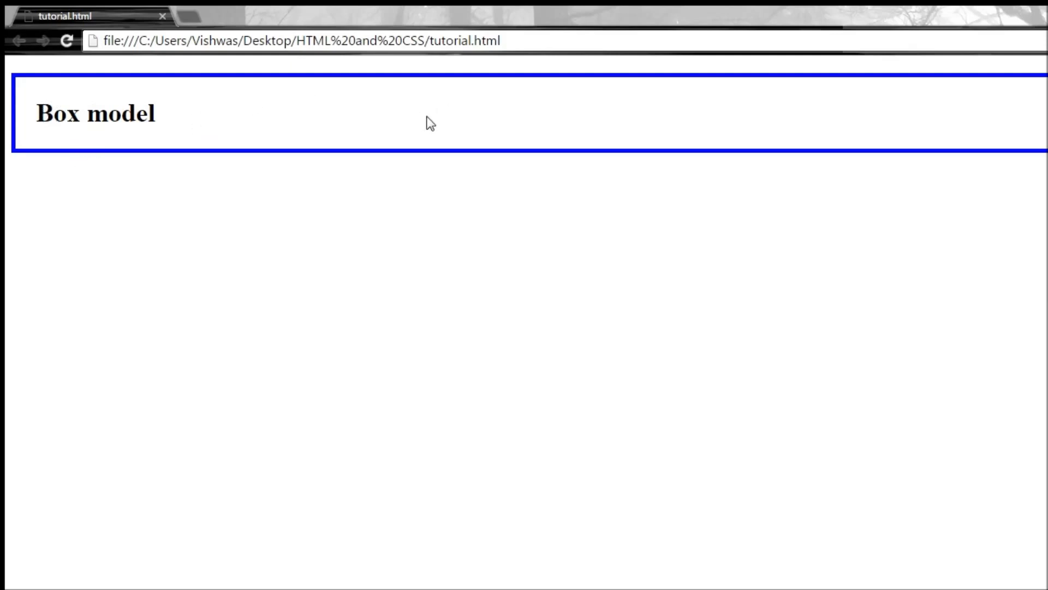
mouse_move(223, 585)
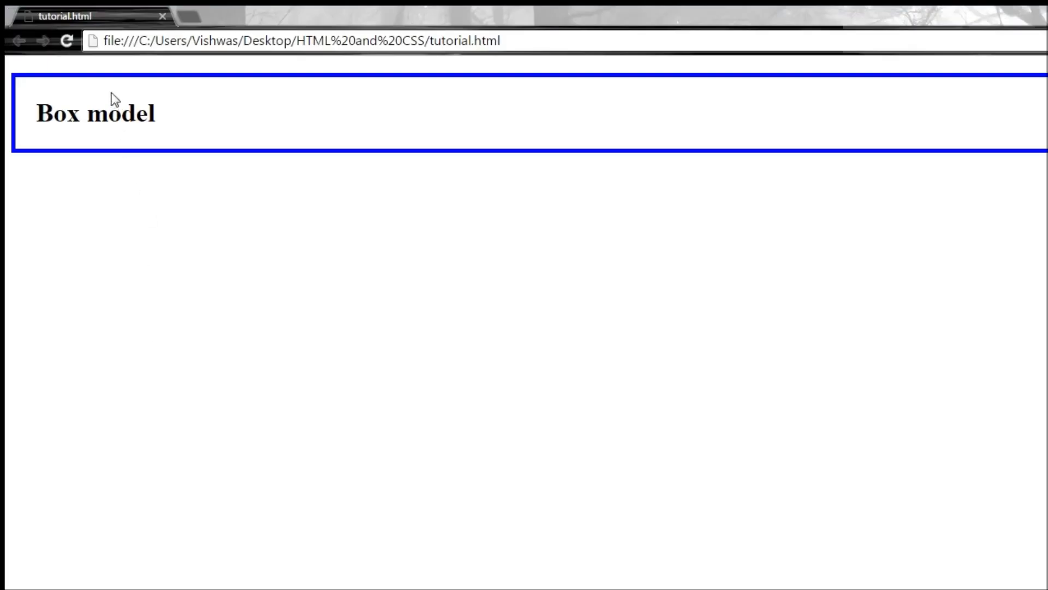
mouse_move(158, 150)
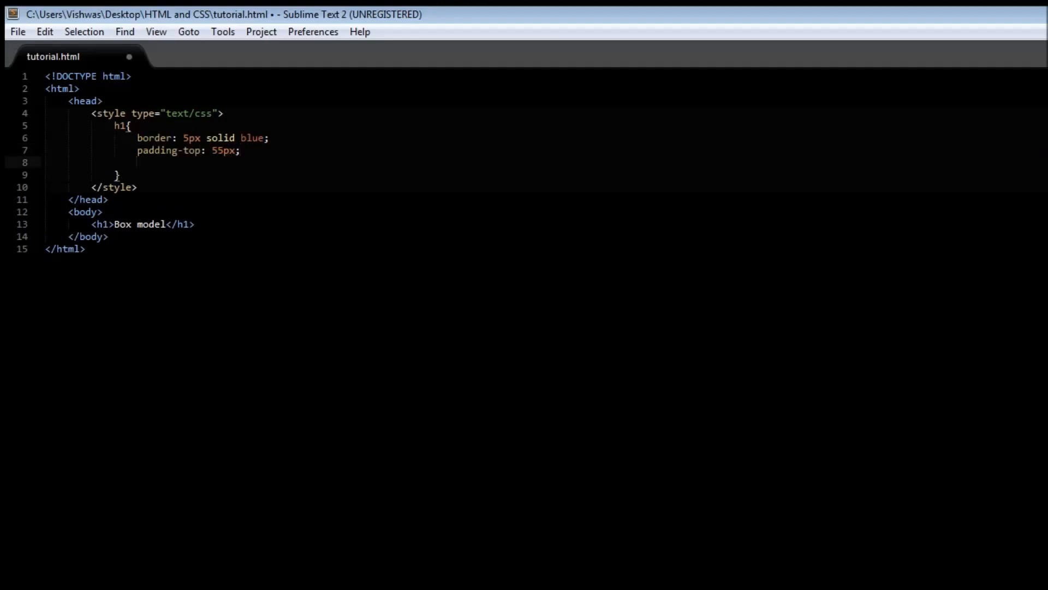
- Add padding-bottom: 30px to the h1 rule and save the stylesheet
text(padding-bottom:)
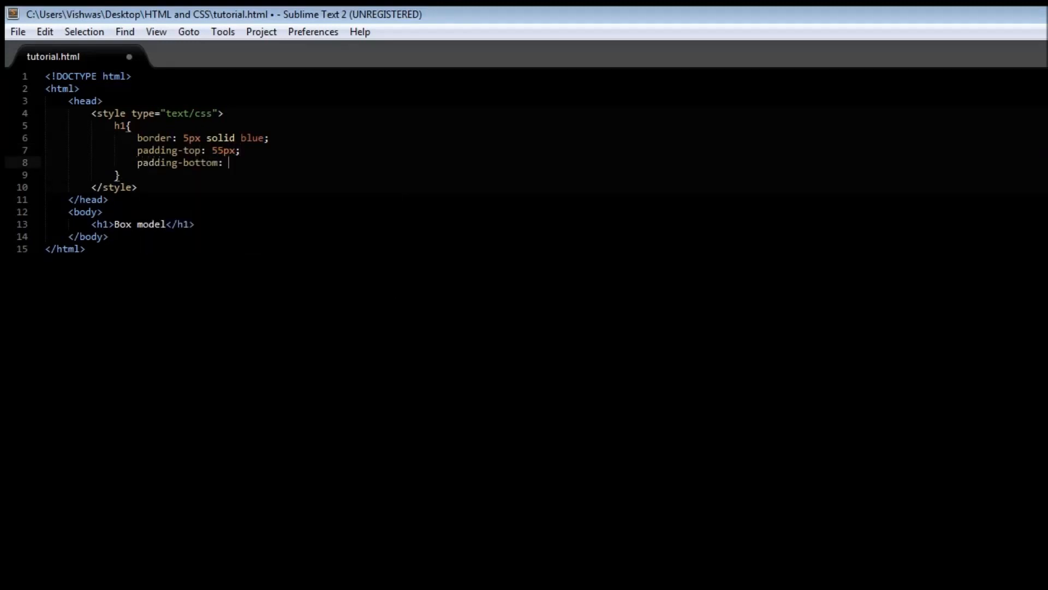
text(30px;)
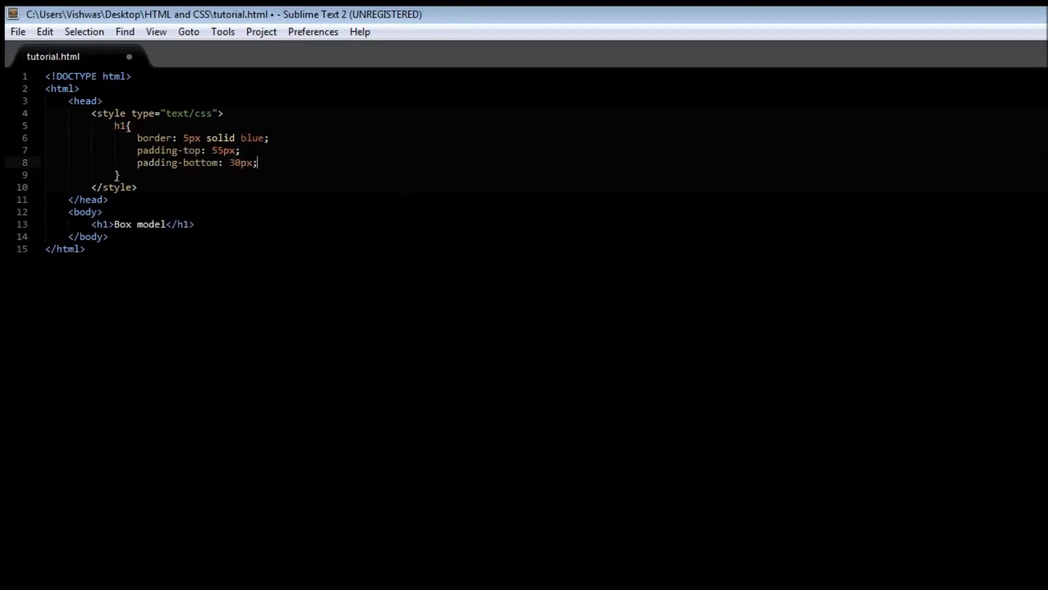
key(ctrl+s)
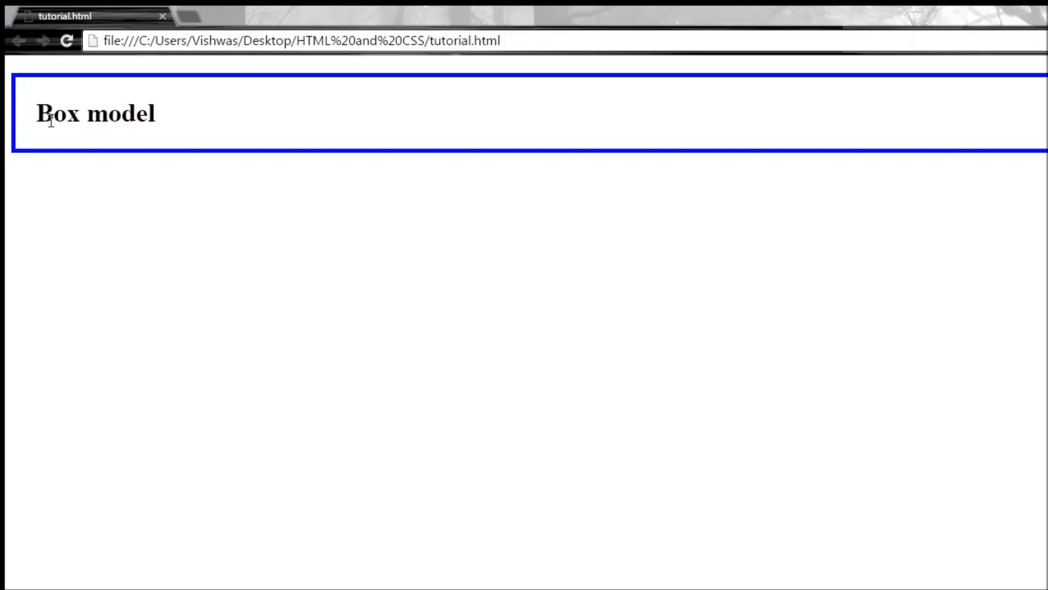
- Reload the page to show the taller heading with top and bottom padding
click(66, 40)
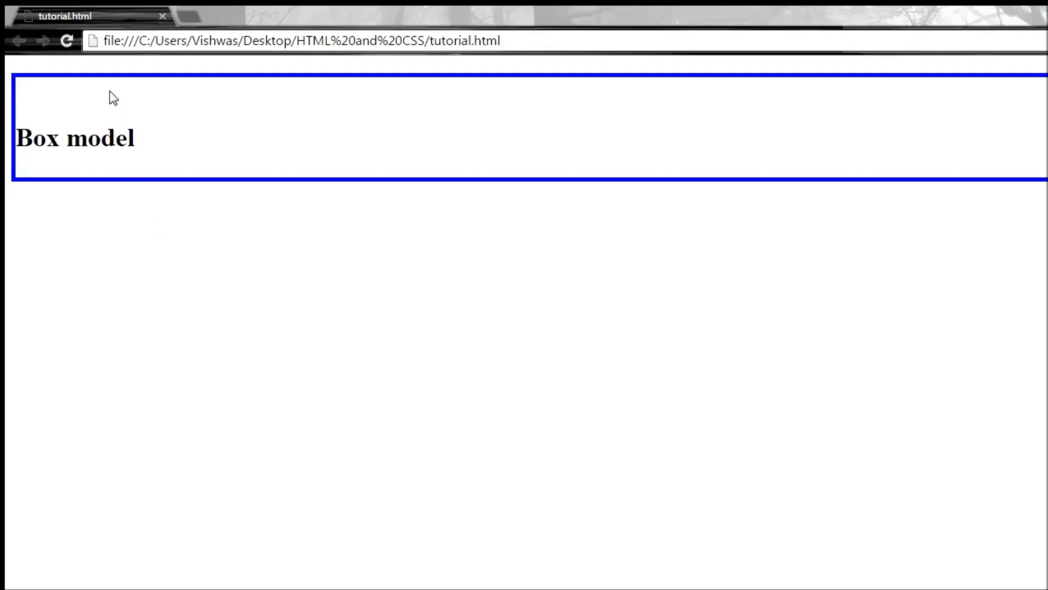
mouse_move(100, 113)
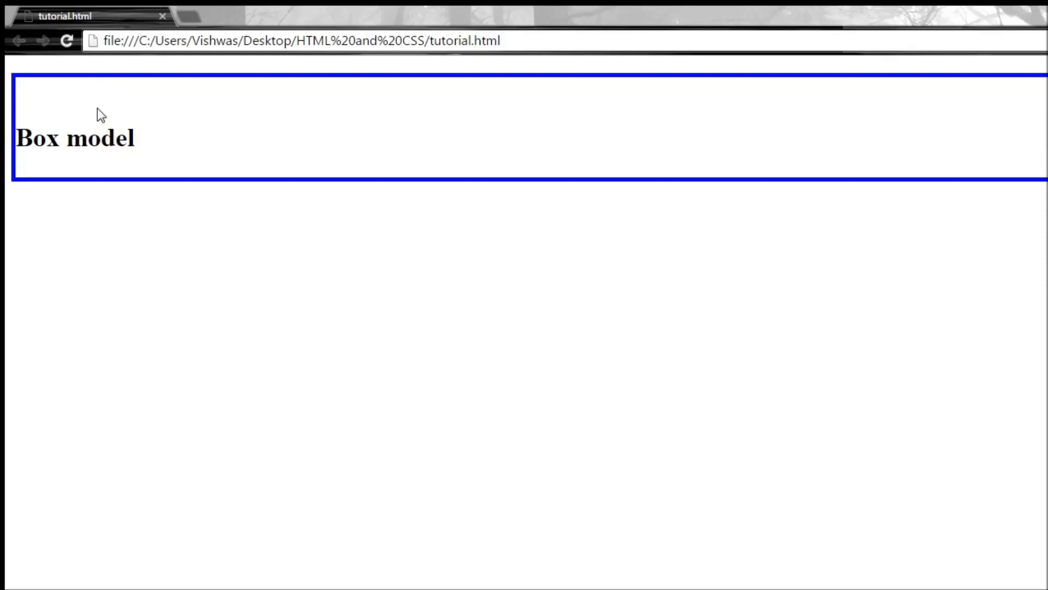
mouse_move(102, 162)
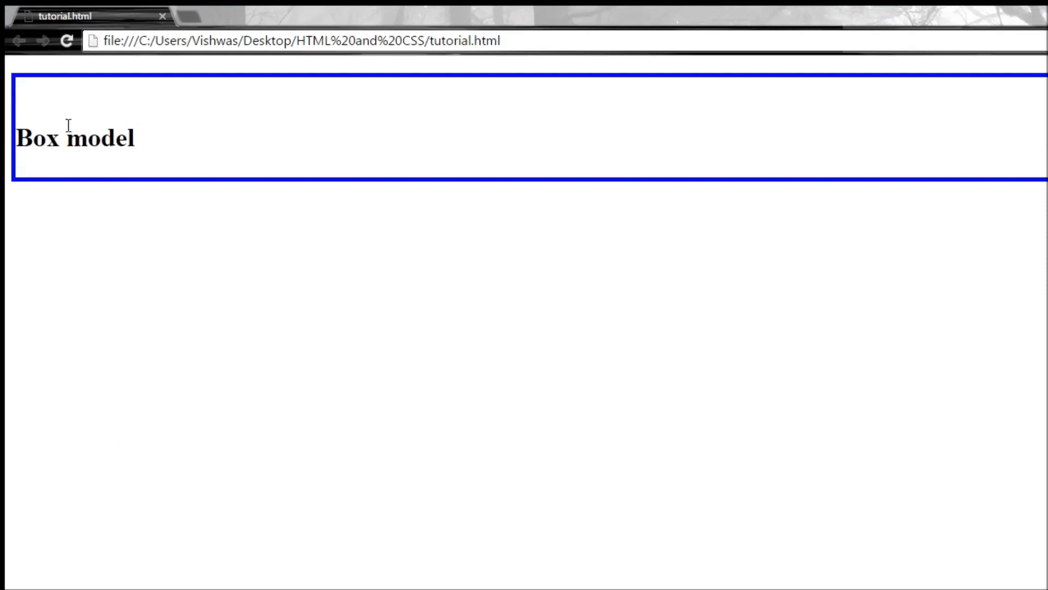
mouse_move(192, 107)
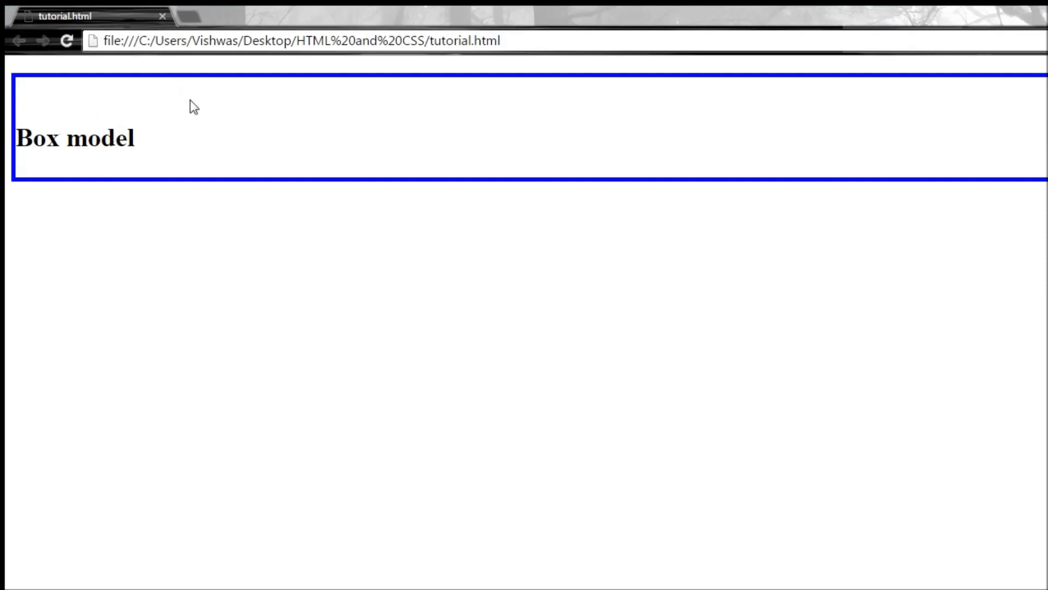
mouse_move(248, 406)
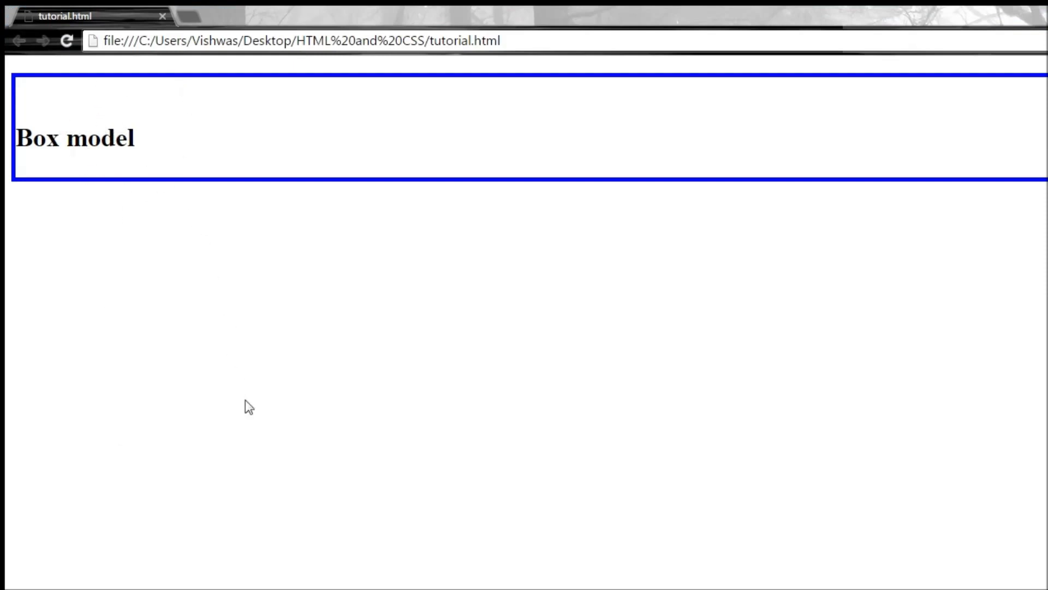